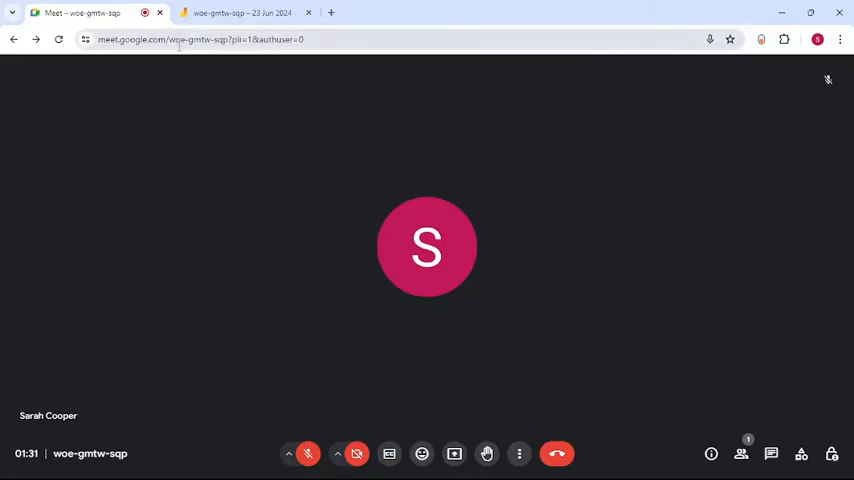
pyautogui.moveTo(220, 152)
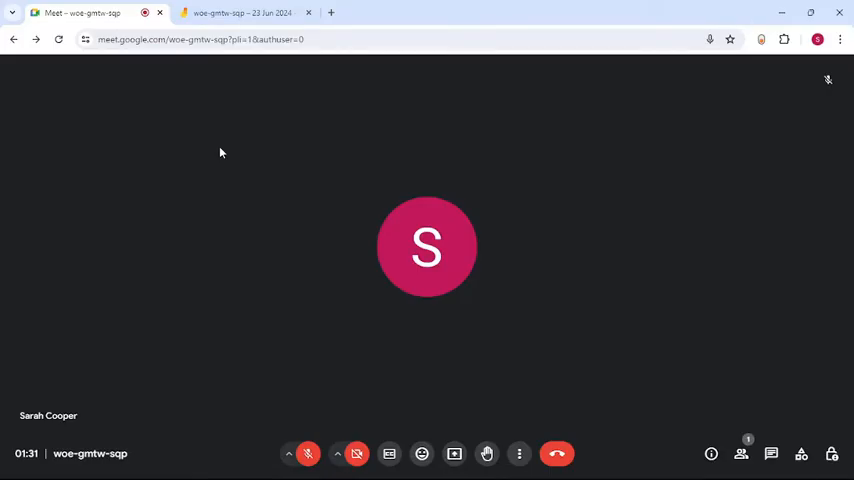
pyautogui.moveTo(516, 428)
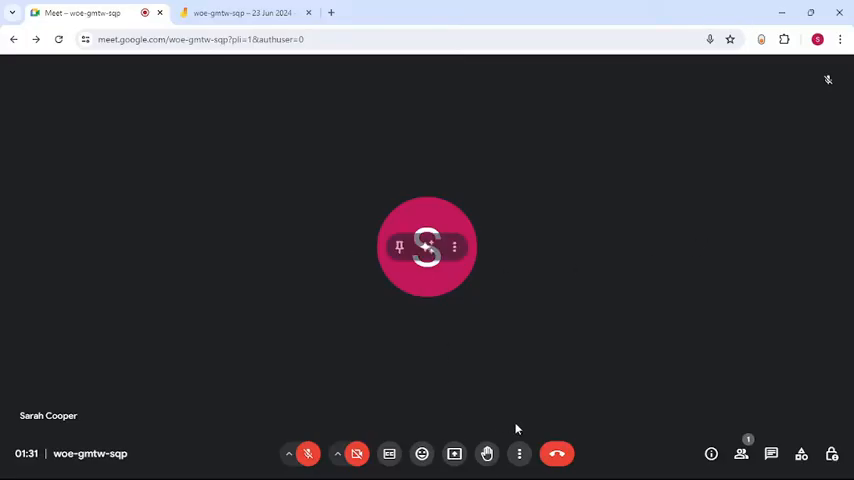
pyautogui.moveTo(454, 452)
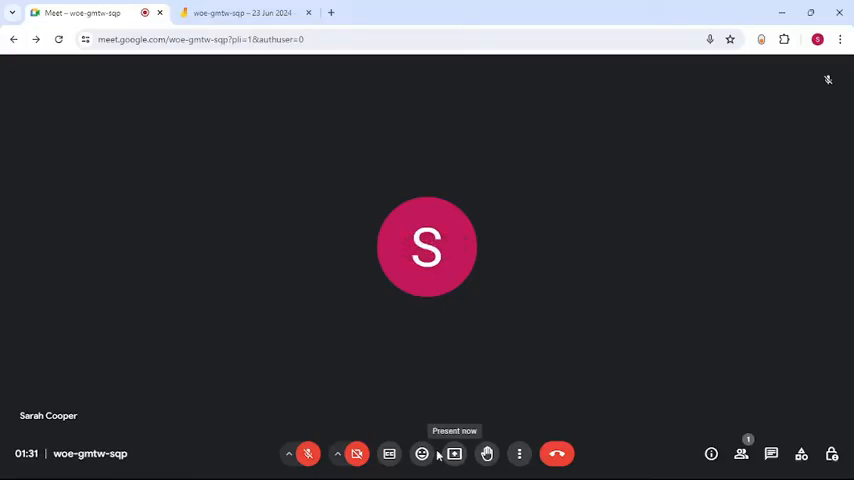
pyautogui.moveTo(556, 452)
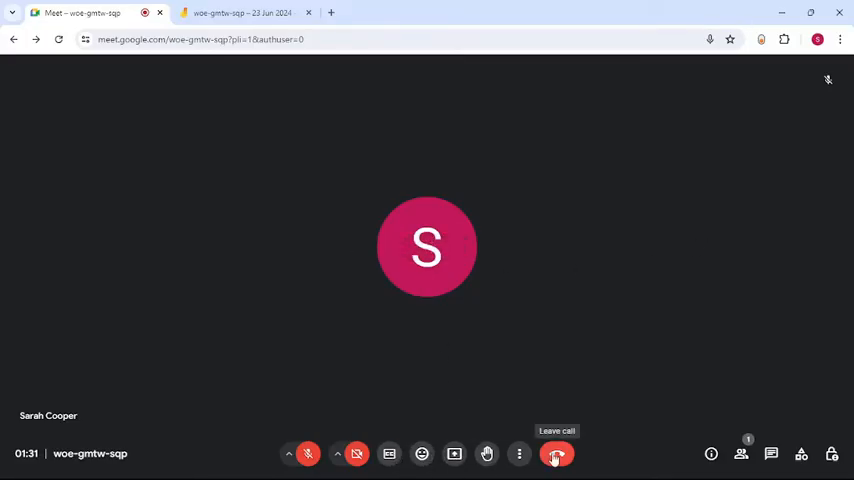
pyautogui.moveTo(712, 452)
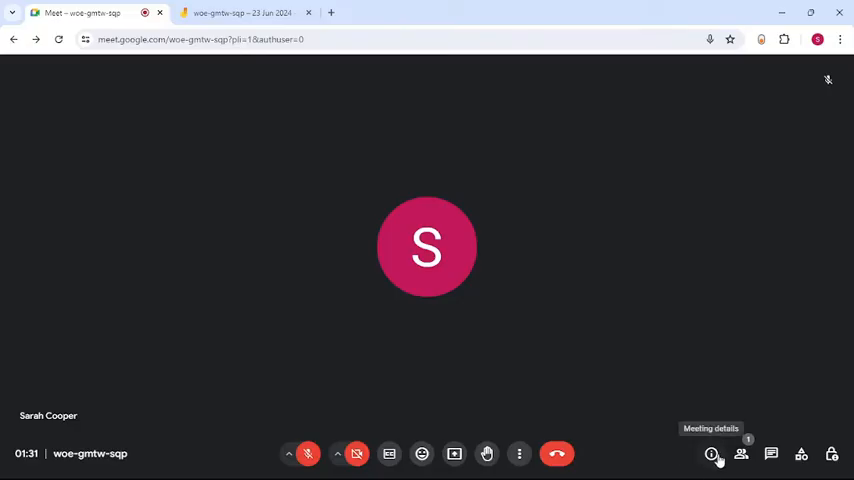
pyautogui.moveTo(770, 452)
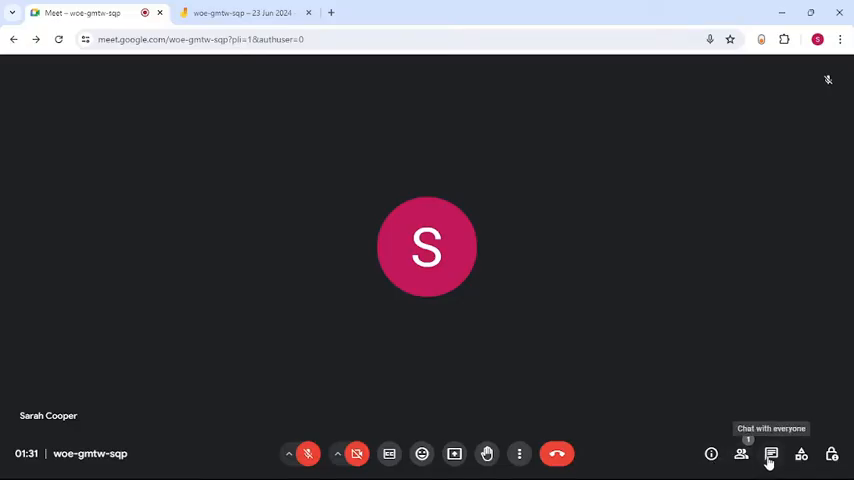
pyautogui.moveTo(800, 452)
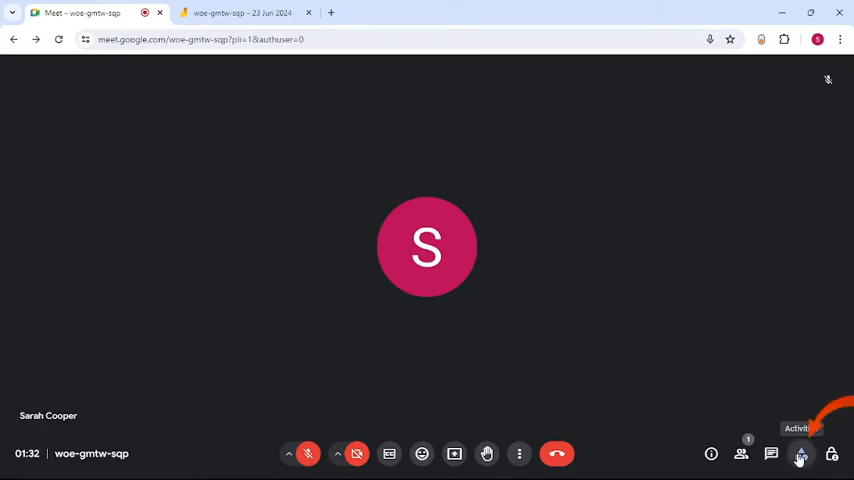
# - Launch a Jamboard whiteboard for the meeting from the Activities panel's Whiteboarding option
pyautogui.click(800, 452)
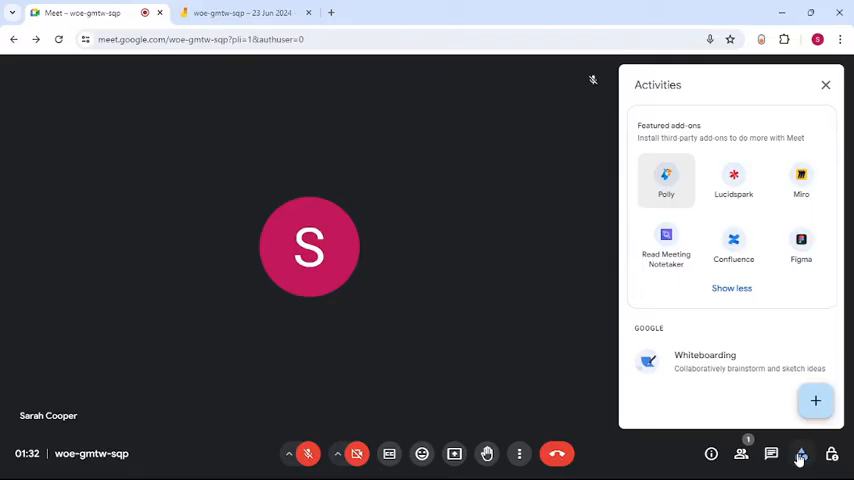
pyautogui.moveTo(760, 358)
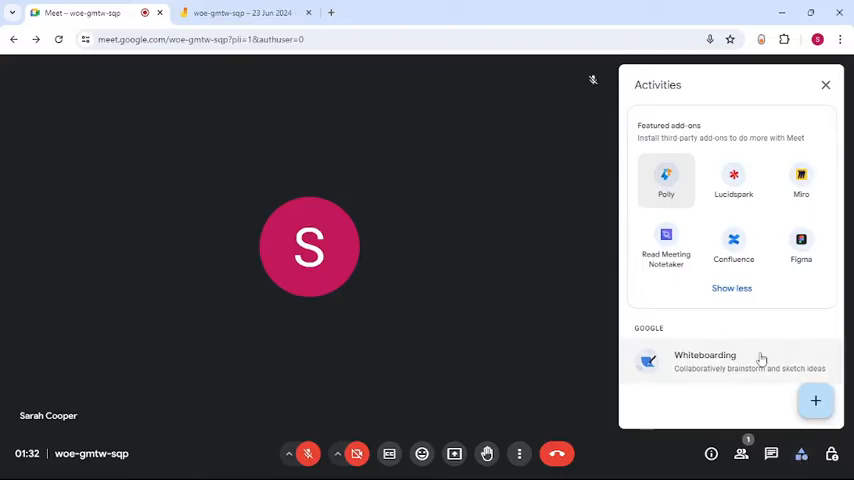
pyautogui.click(704, 360)
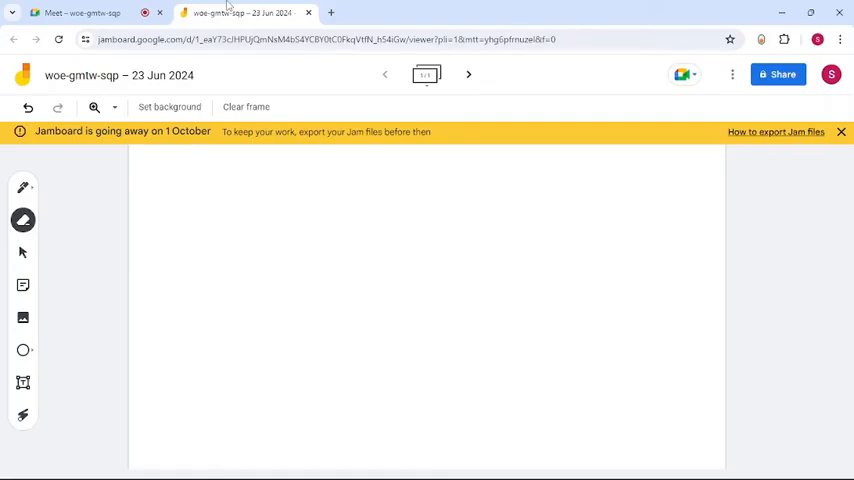
pyautogui.moveTo(4, 168)
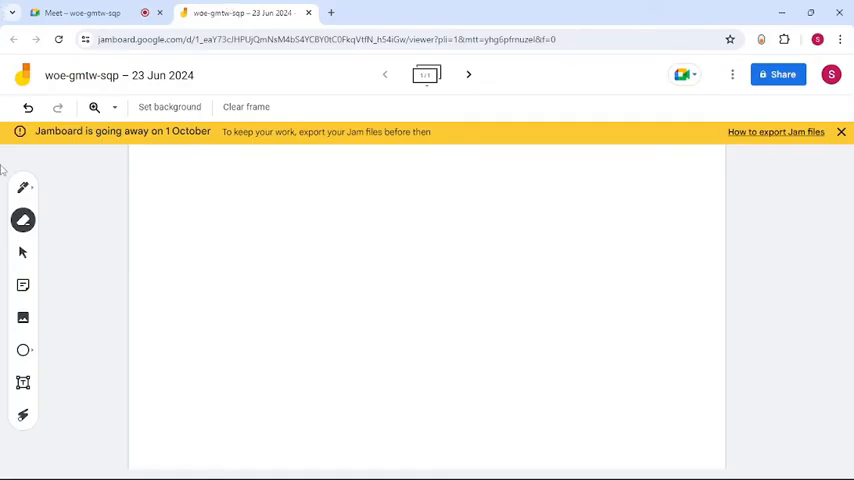
pyautogui.moveTo(22, 252)
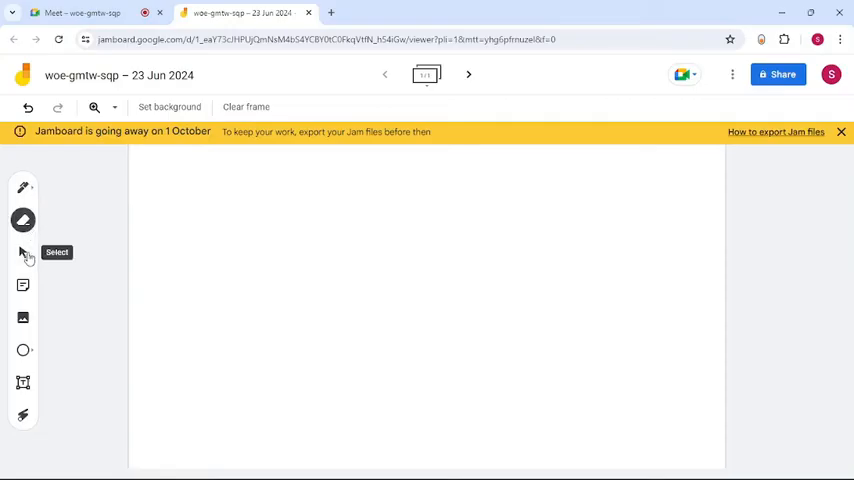
pyautogui.moveTo(24, 290)
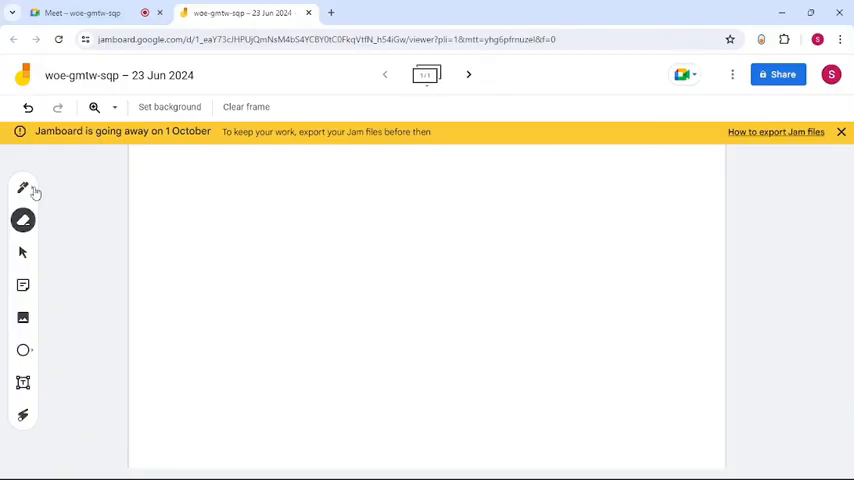
pyautogui.moveTo(330, 176); pyautogui.dragTo(388, 236)
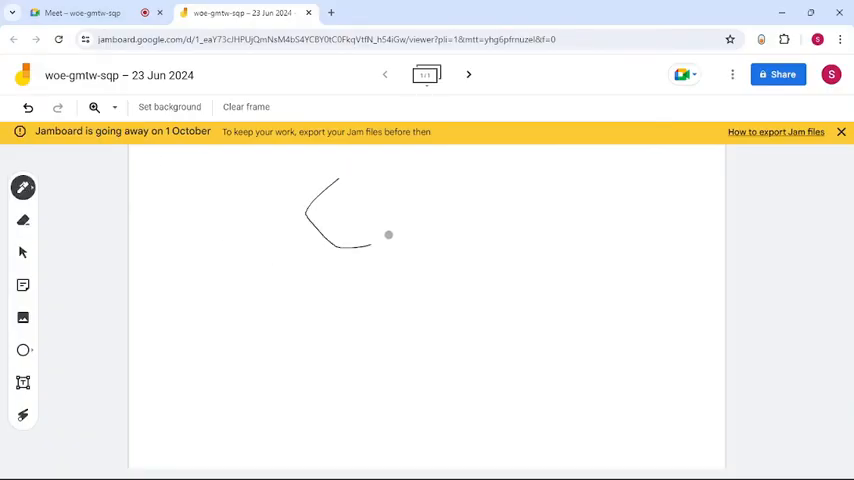
pyautogui.moveTo(388, 236); pyautogui.dragTo(344, 320)
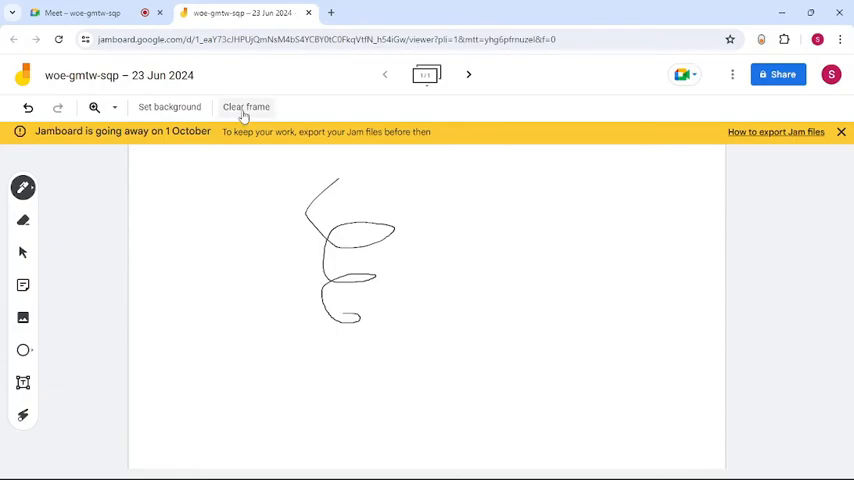
pyautogui.click(246, 106)
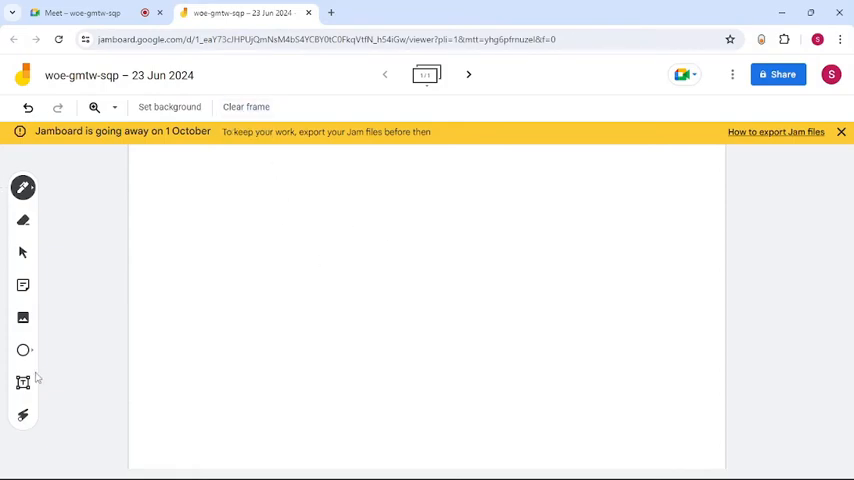
# - Trace a red looping laser trail across the middle of the frame with the Laser tool
pyautogui.click(24, 382)
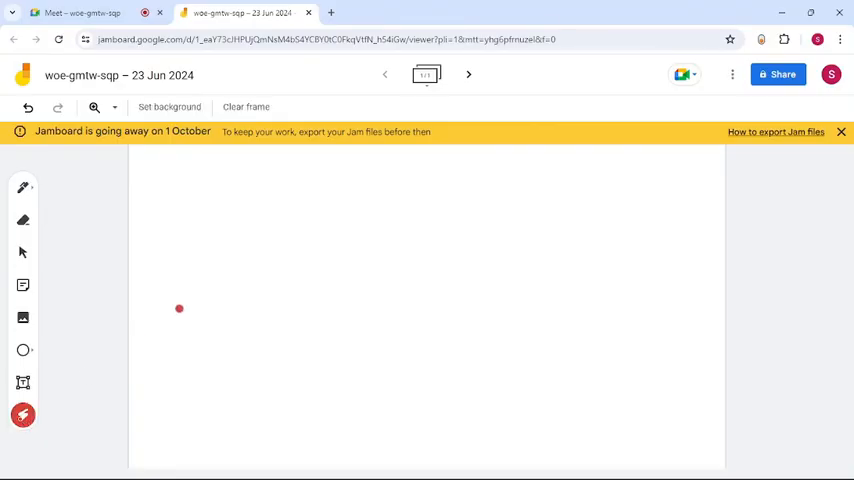
pyautogui.moveTo(180, 308); pyautogui.dragTo(496, 288)
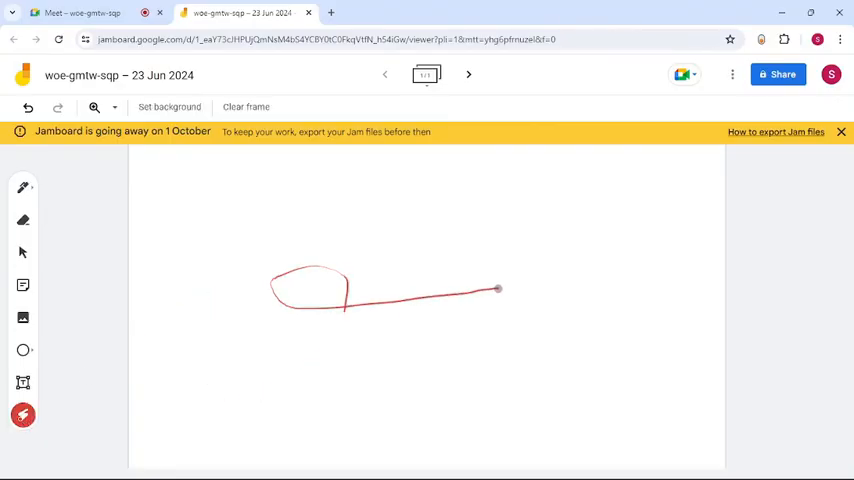